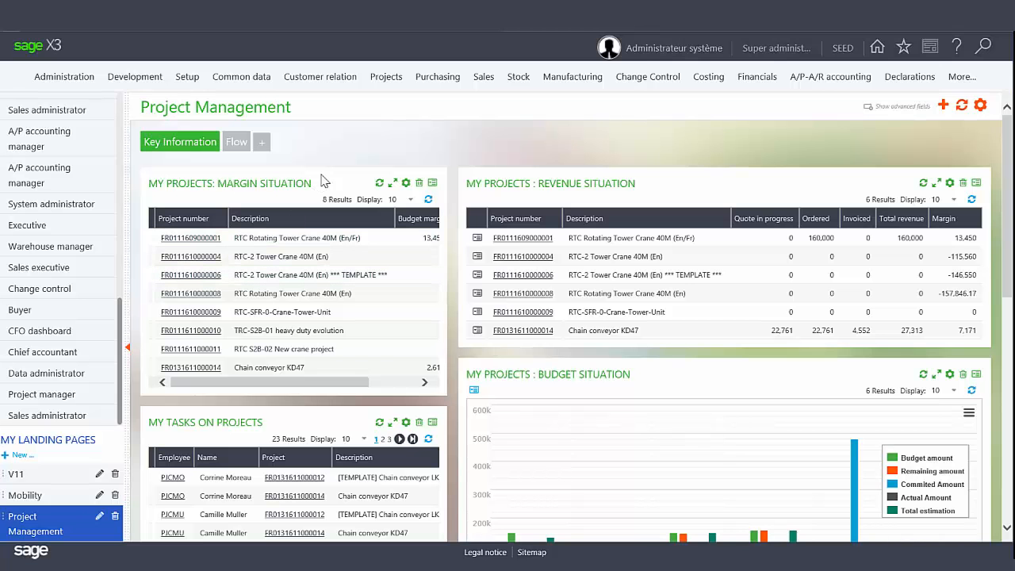
# Show the Projects menu listing the project functions.
pyautogui.click(387, 76)
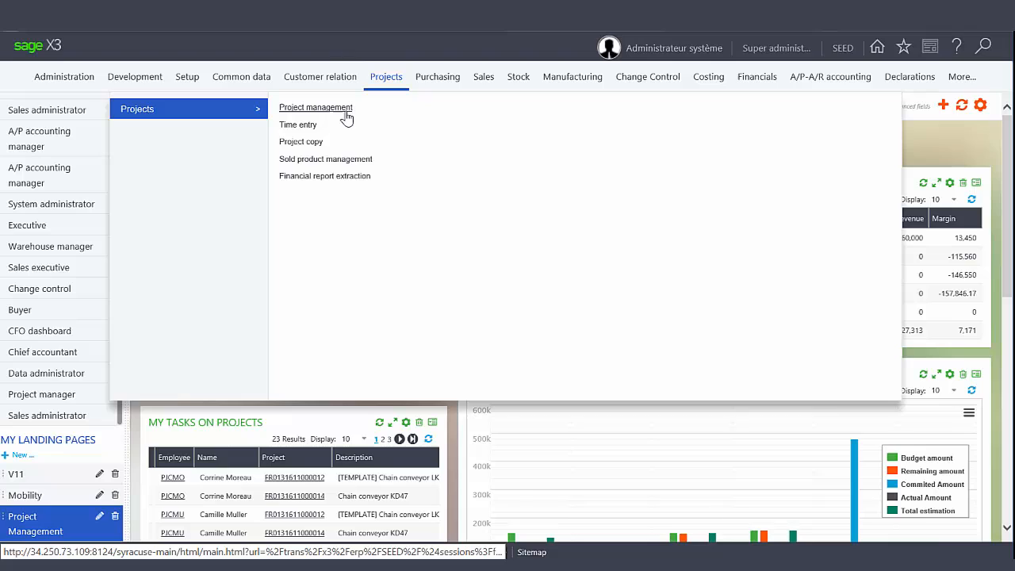
pyautogui.moveTo(316, 108)
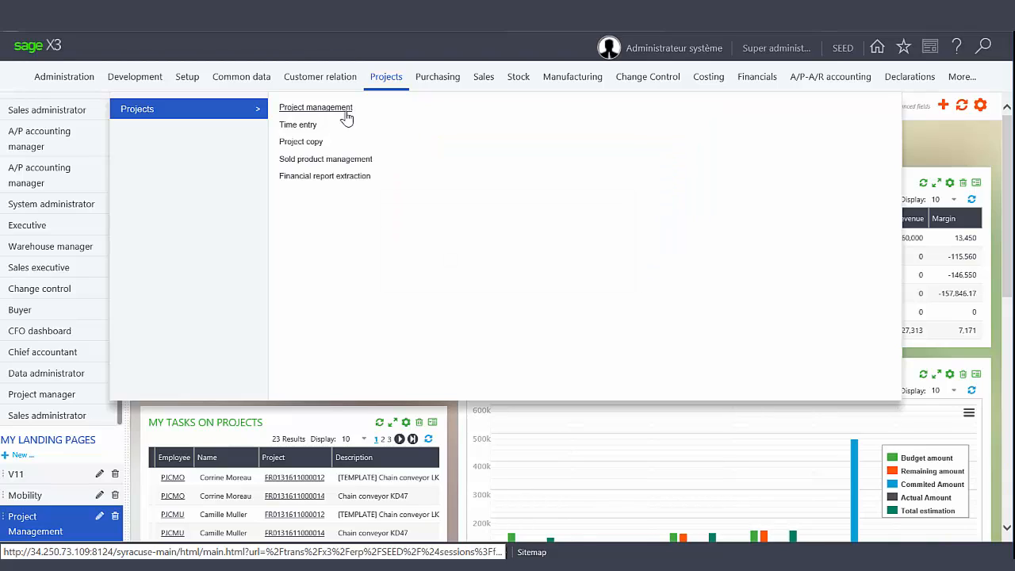
pyautogui.moveTo(309, 133)
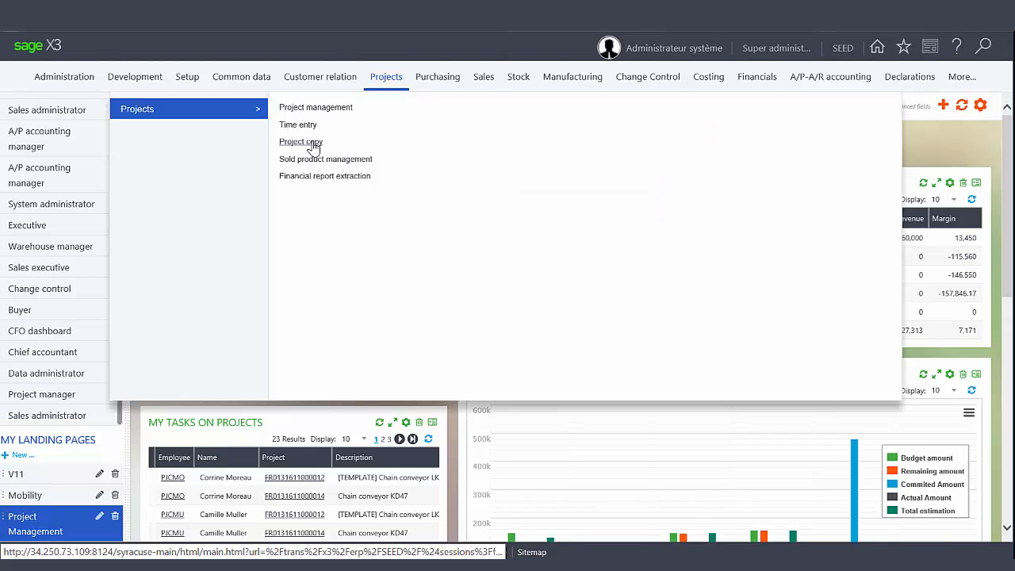
pyautogui.moveTo(362, 162)
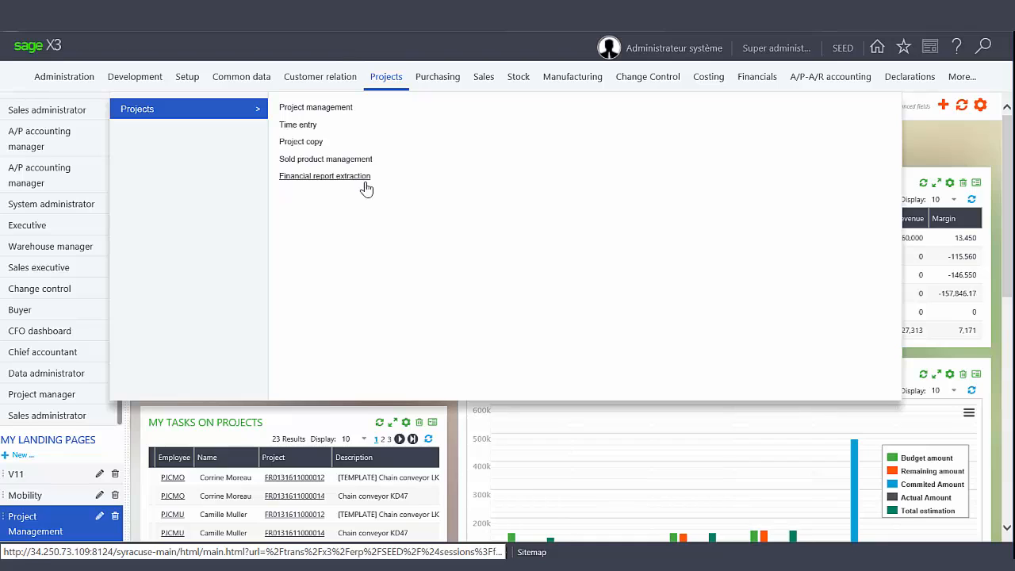
# Dismiss the Projects menu after browsing, returning to the Project Management landing page.
pyautogui.click(327, 108)
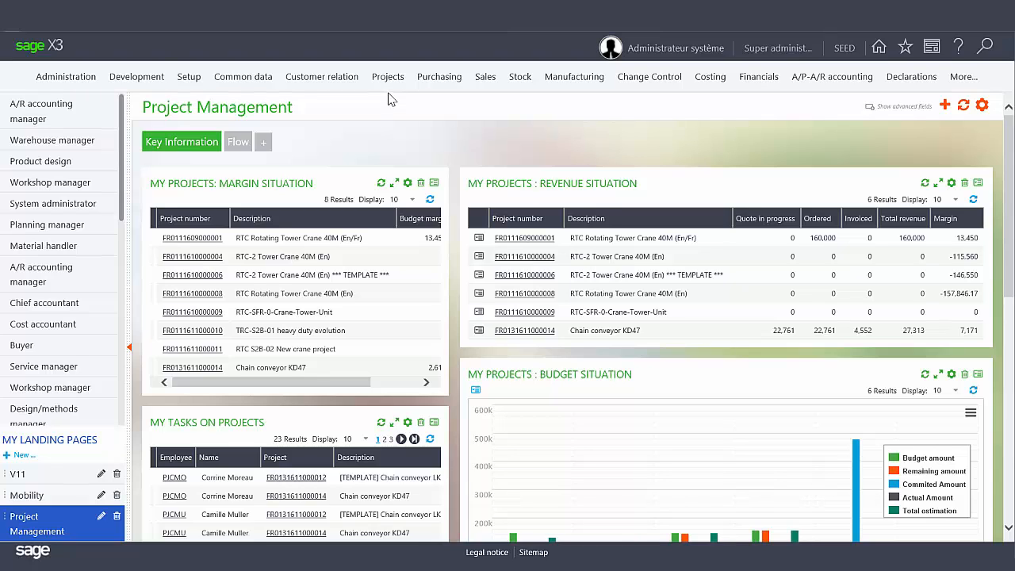
# Go to Projects > Project management to show the project records.
pyautogui.click(387, 76)
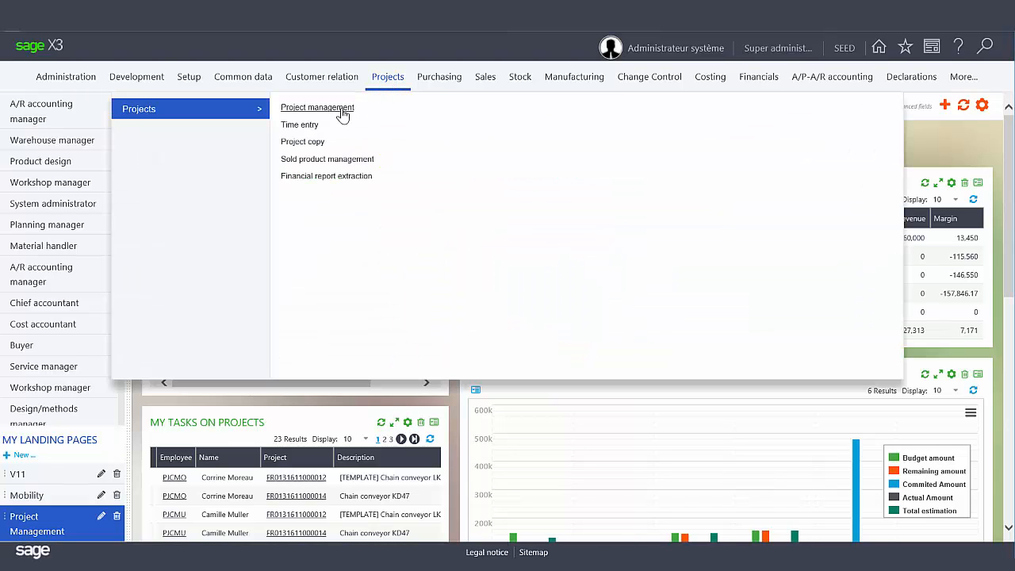
pyautogui.click(318, 108)
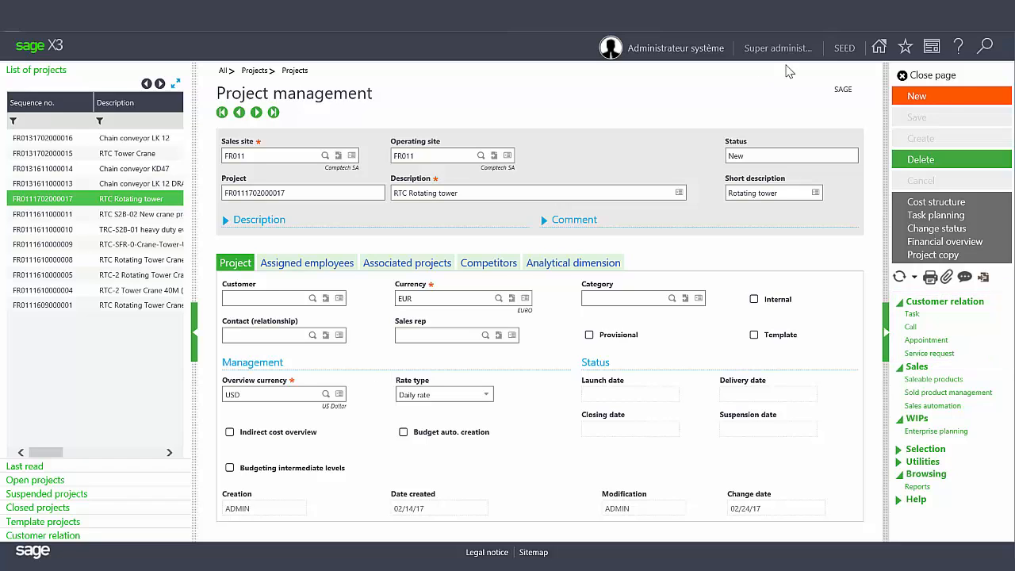
# Start a new project record with sales site FR011 and description 'Rotating Tower Crane'.
pyautogui.click(952, 95)
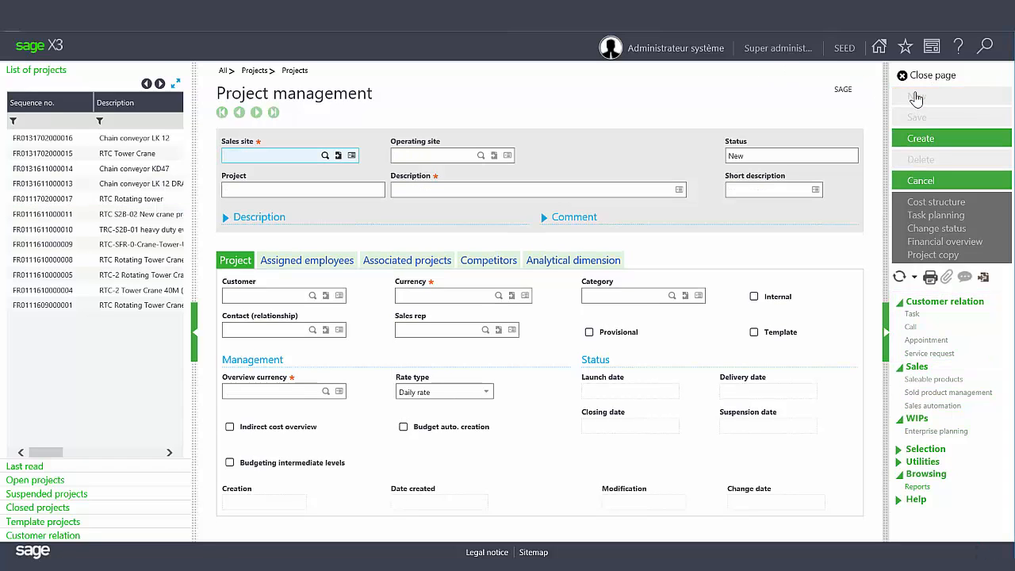
pyautogui.click(922, 137)
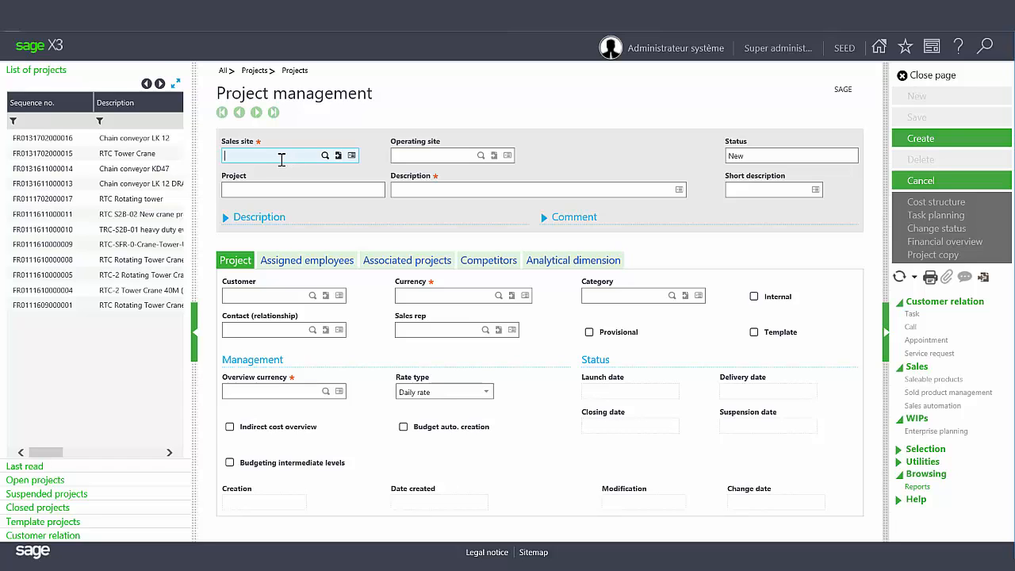
pyautogui.write('fr')
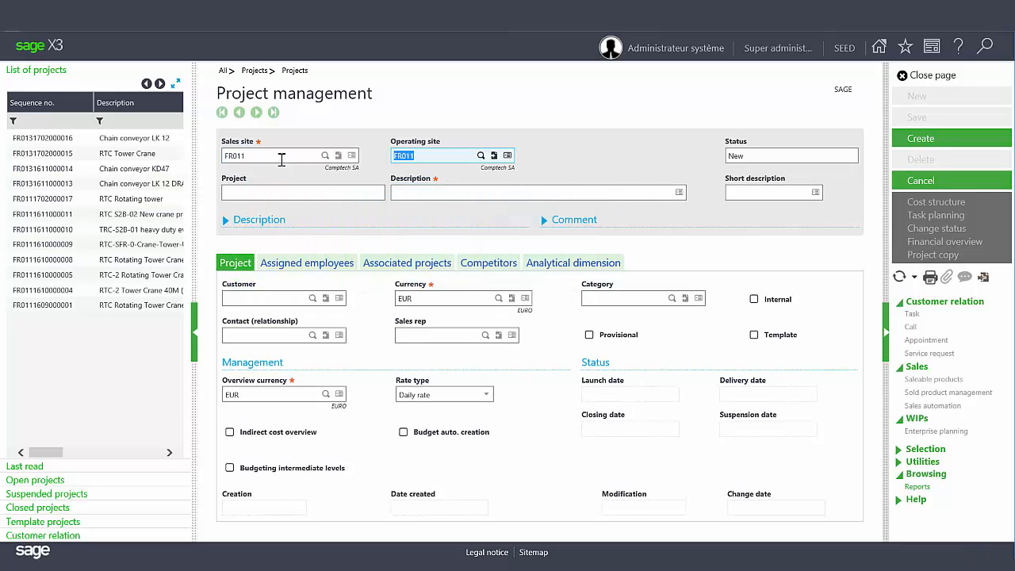
pyautogui.click(301, 192)
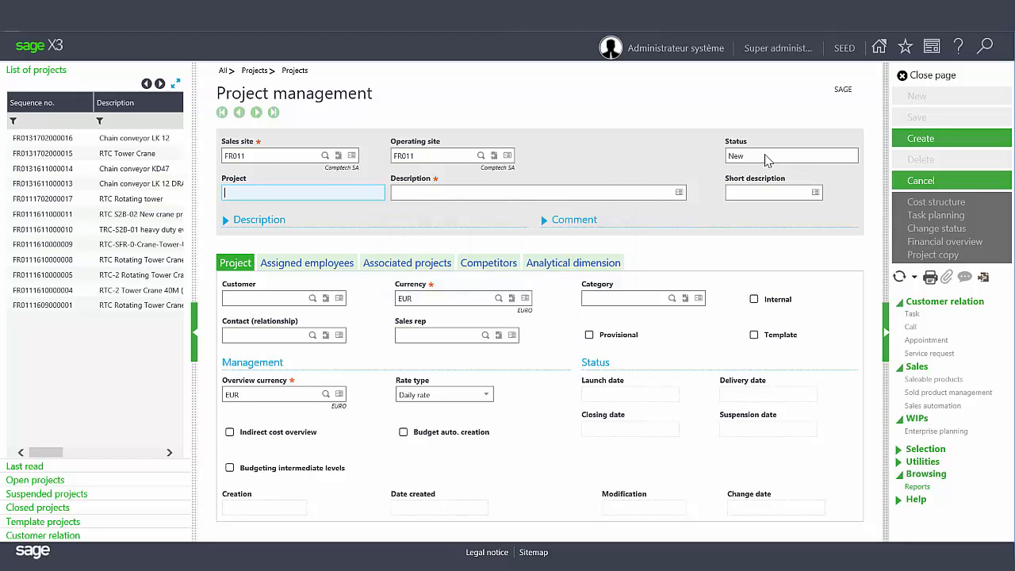
pyautogui.write('Rotating Tower Crane')
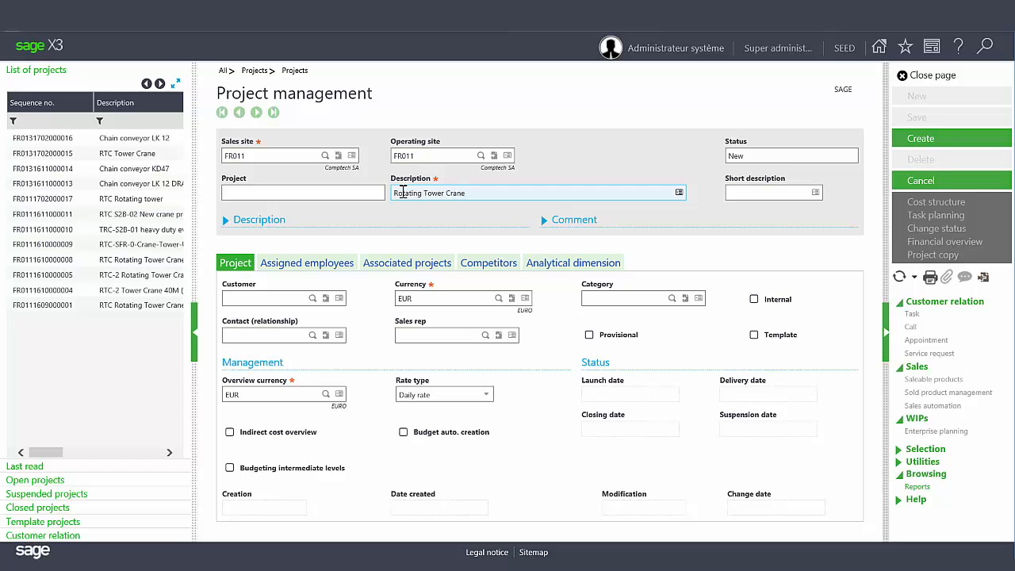
# Review the long description and comment areas on the Project tab, keeping EUR currency.
pyautogui.click(227, 219)
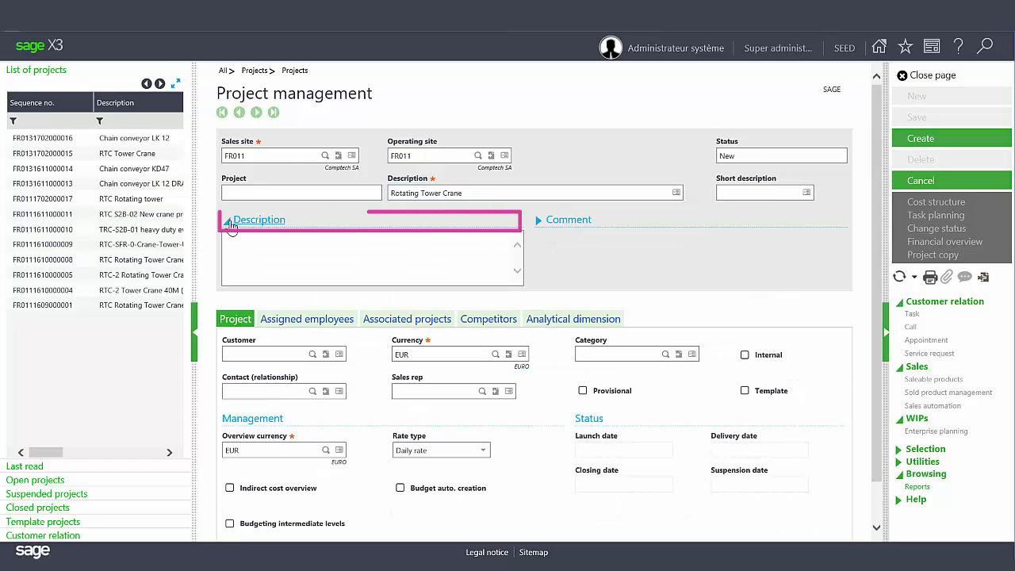
pyautogui.click(227, 219)
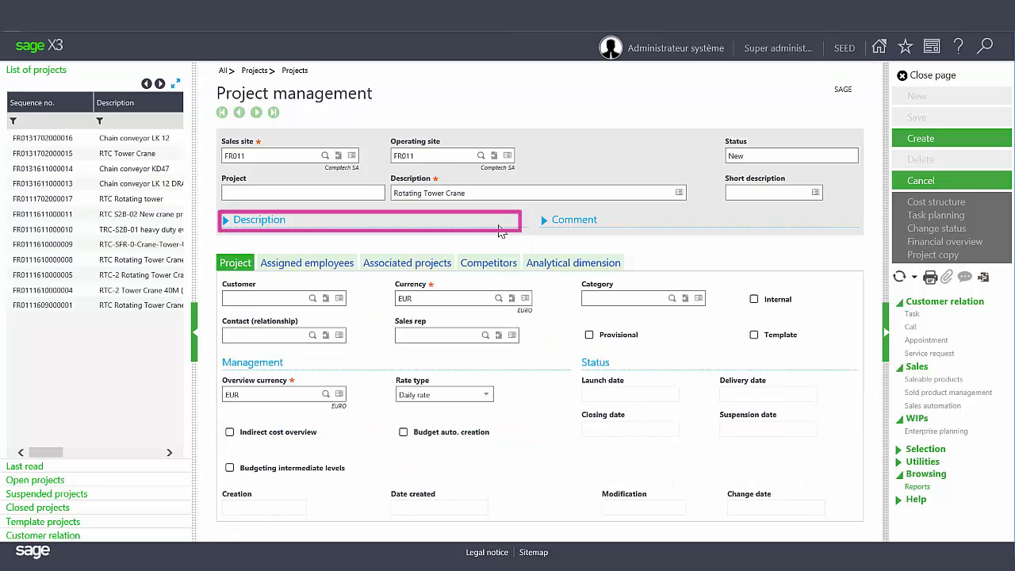
pyautogui.click(570, 219)
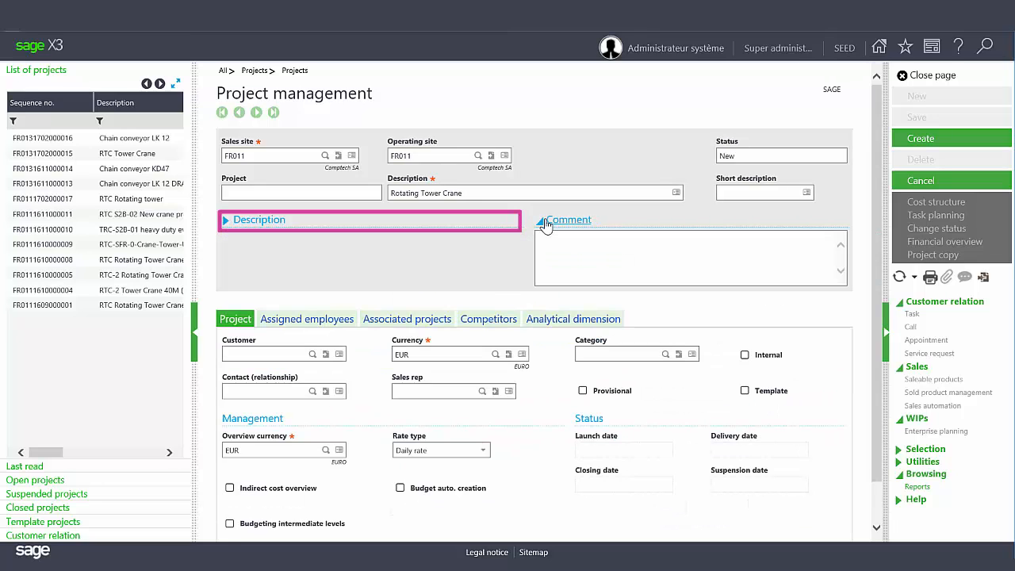
pyautogui.click(225, 219)
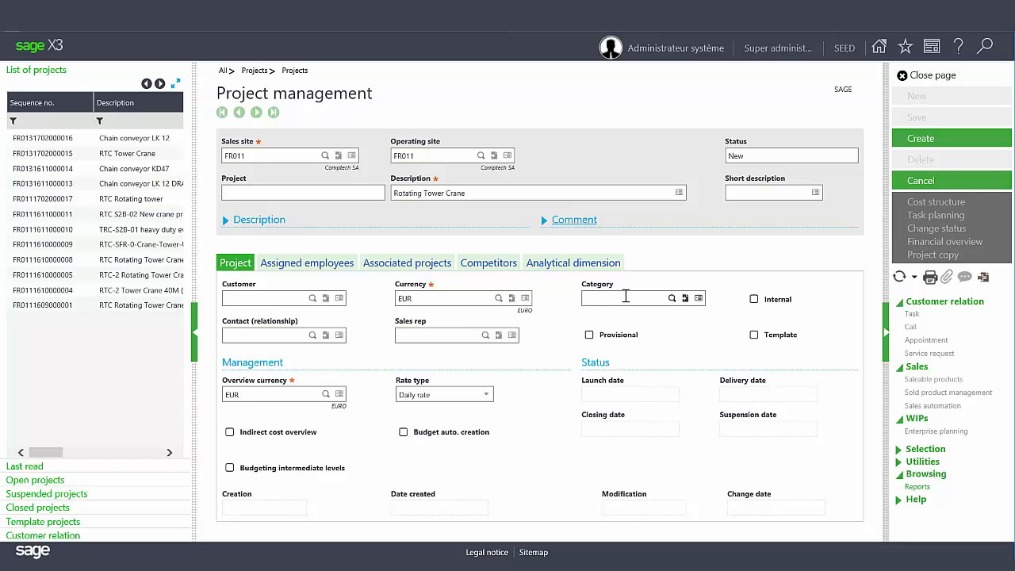
pyautogui.moveTo(627, 299)
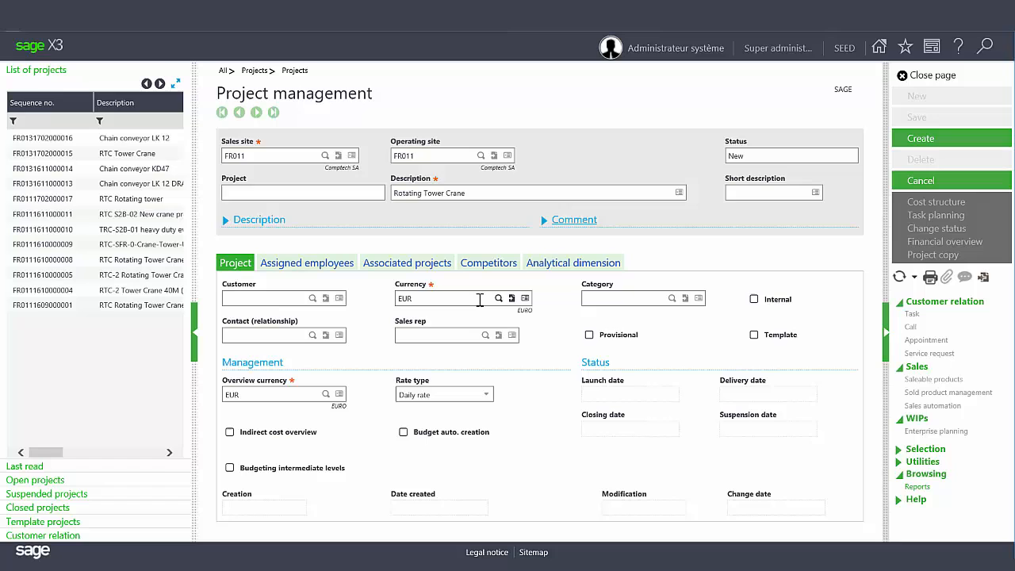
pyautogui.moveTo(466, 294)
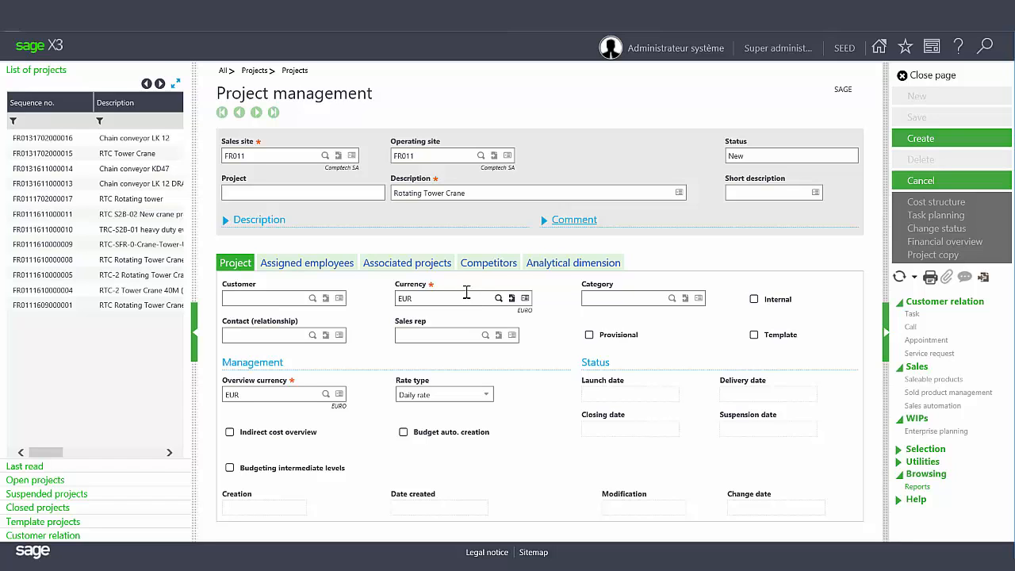
# Add employees USR09 and USR10 to the Assigned employees list with role AD.
pyautogui.click(308, 264)
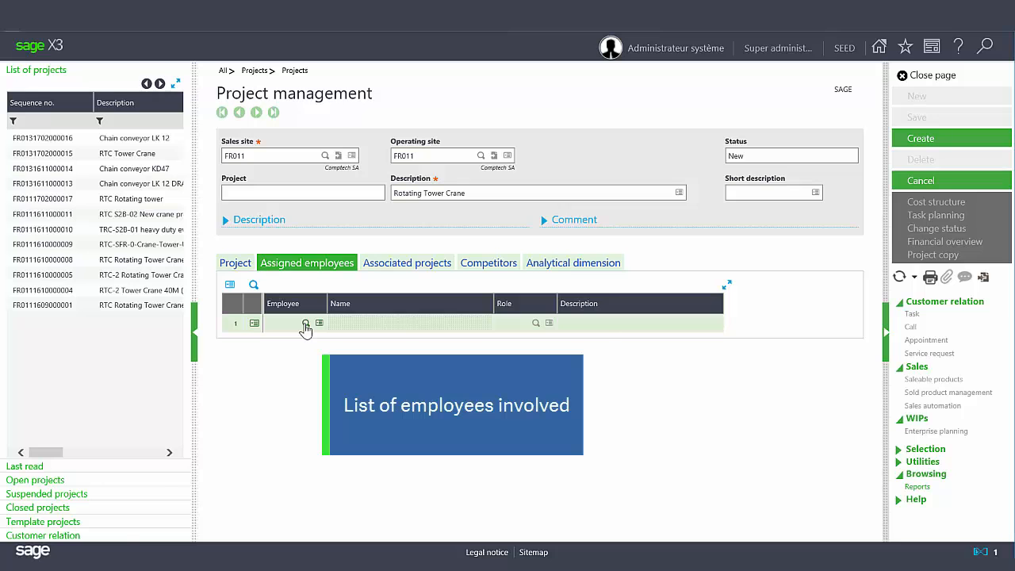
pyautogui.click(305, 323)
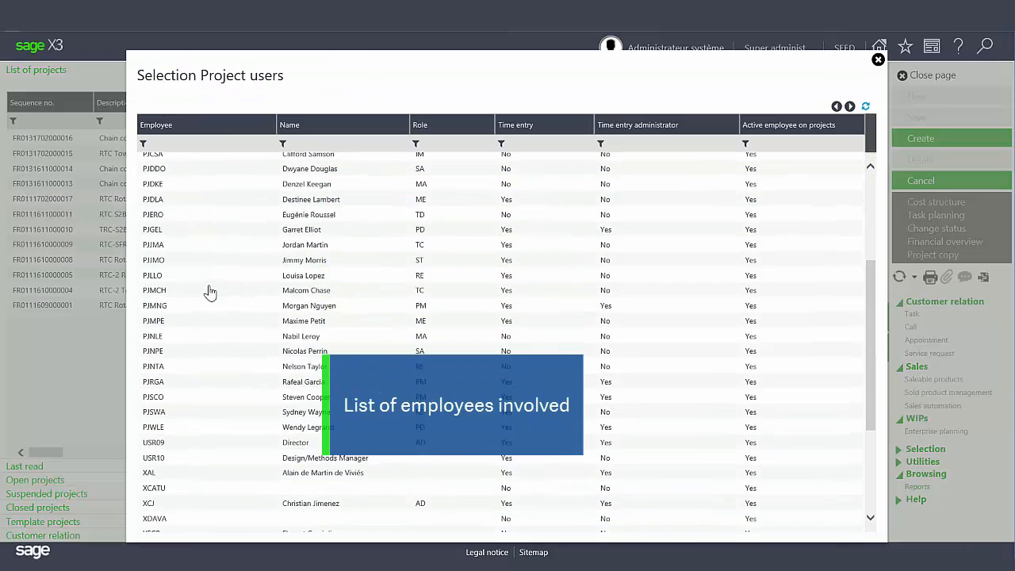
pyautogui.scroll(-3)
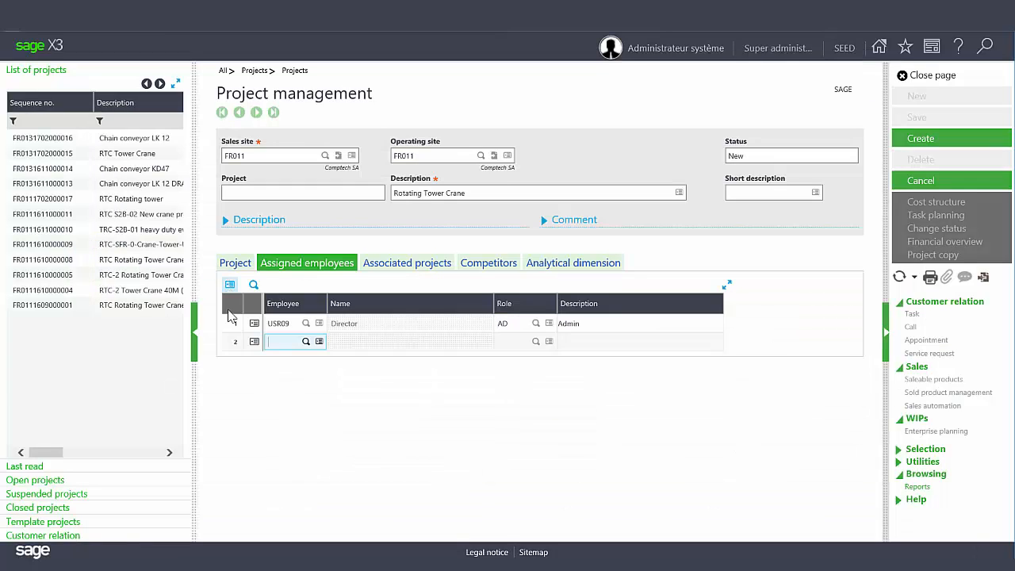
pyautogui.click(308, 344)
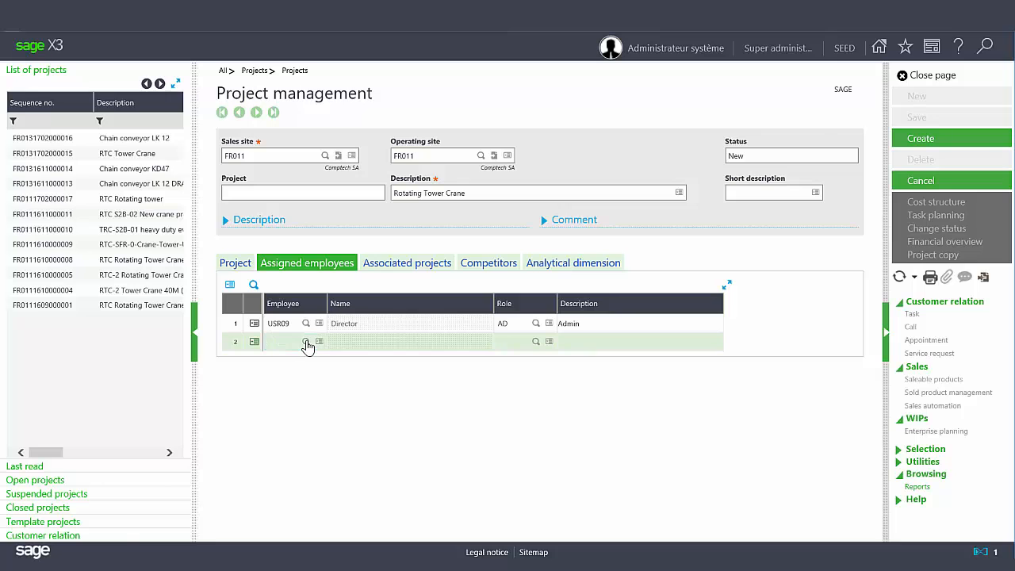
pyautogui.click(308, 342)
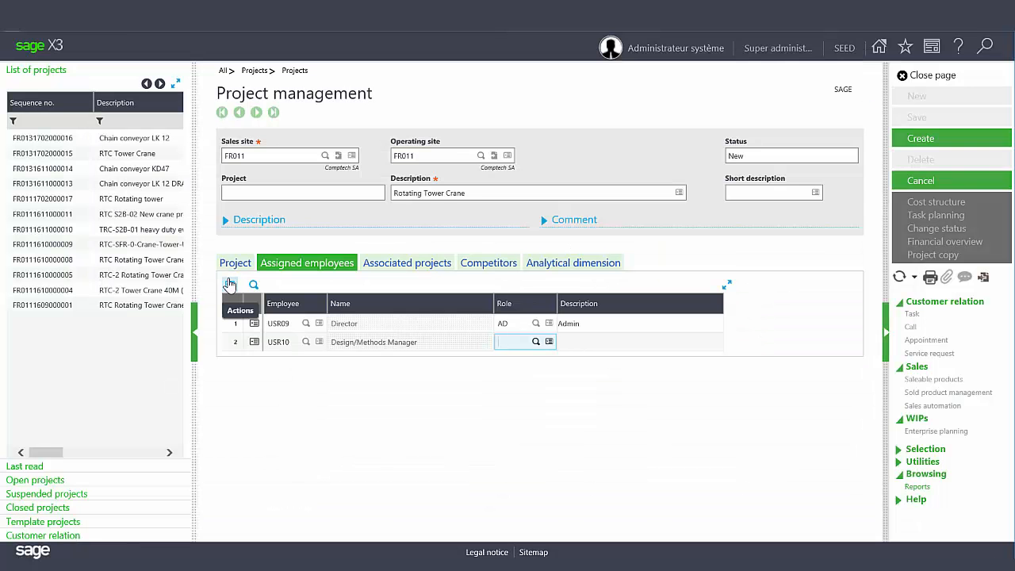
pyautogui.write('ad')
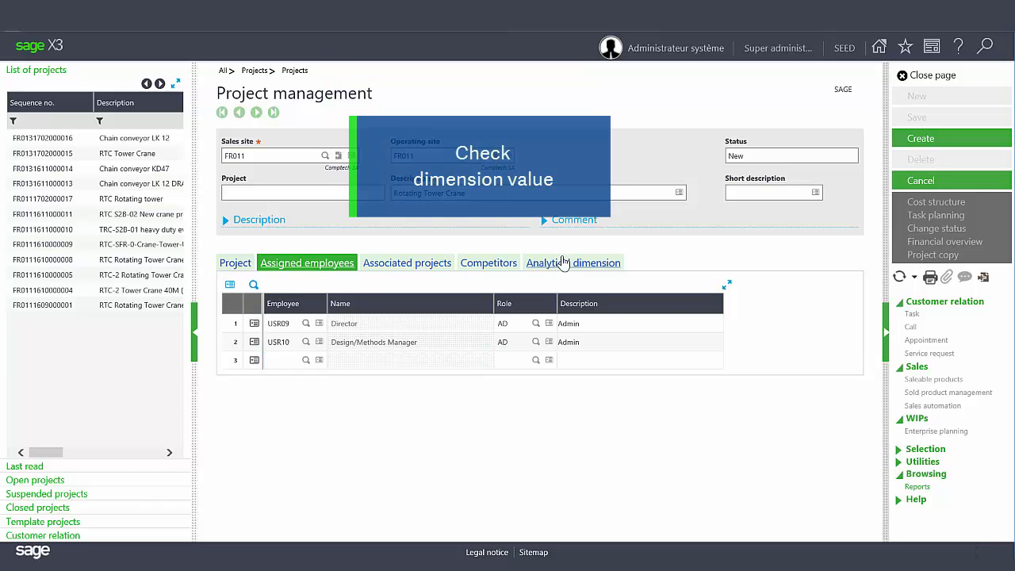
# Review the Analytical dimension tab, create the project and answer No to the dimension prompt.
pyautogui.click(572, 264)
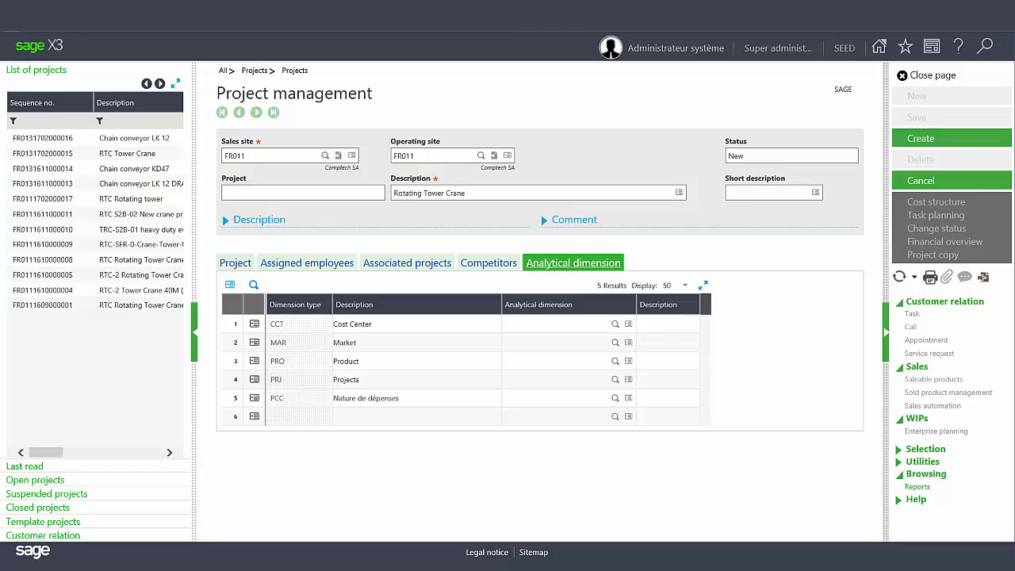
pyautogui.click(920, 138)
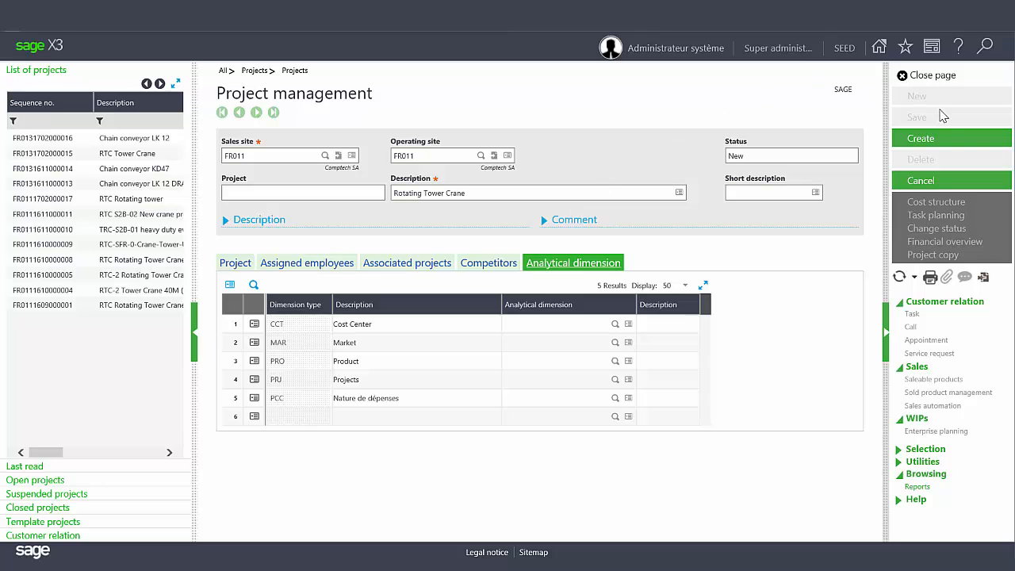
pyautogui.click(921, 136)
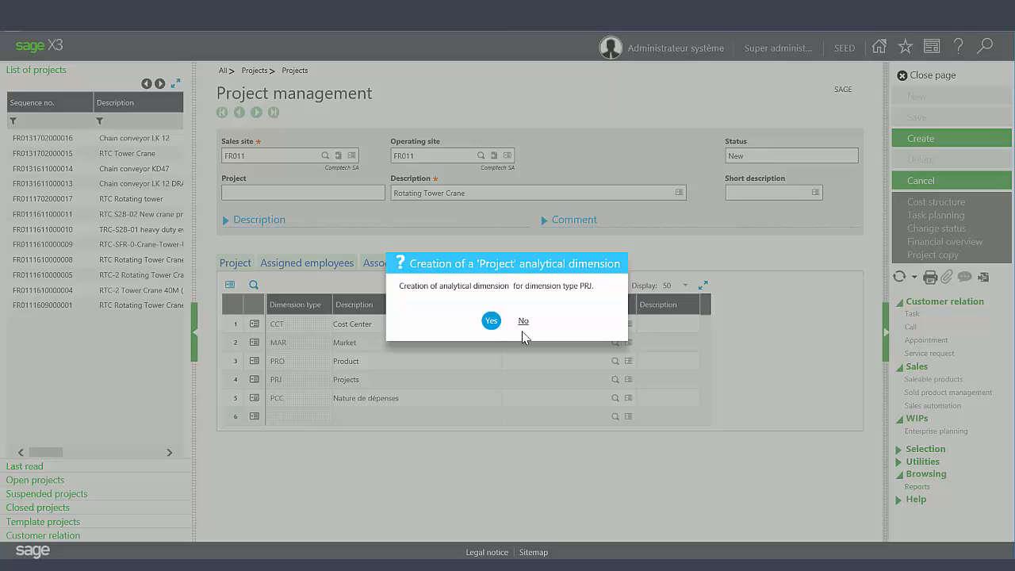
pyautogui.click(492, 320)
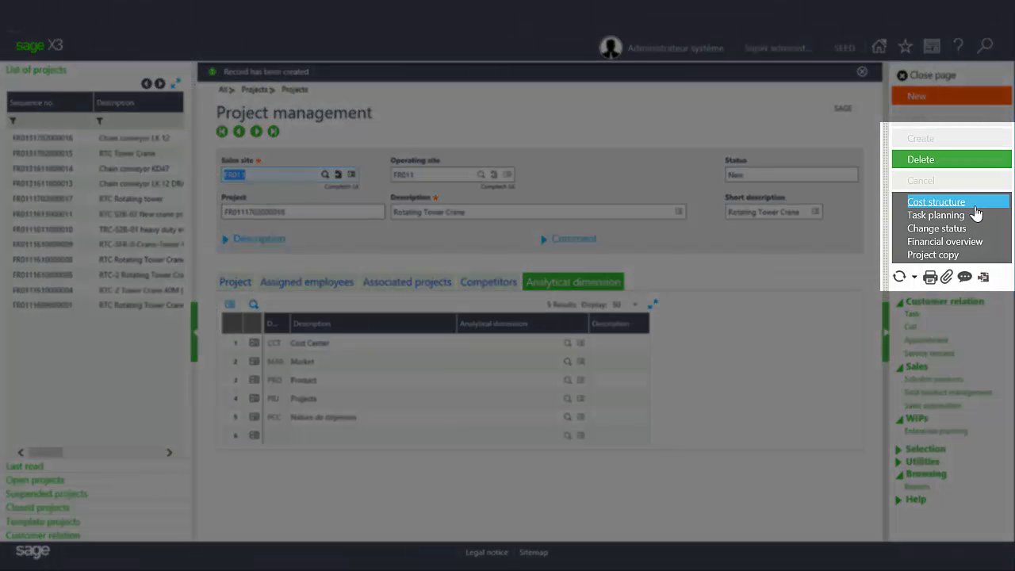
pyautogui.moveTo(948, 216)
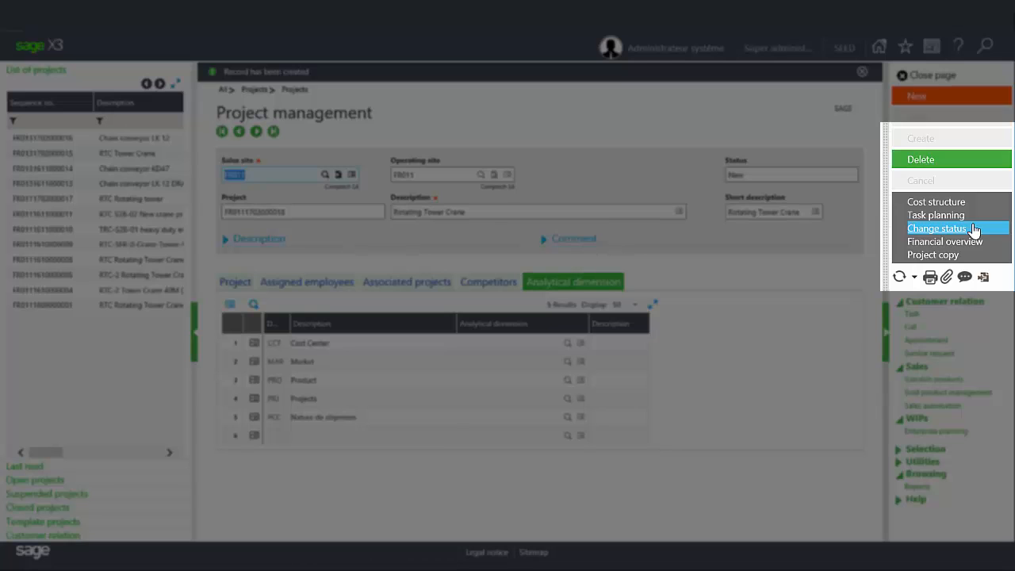
pyautogui.moveTo(952, 241)
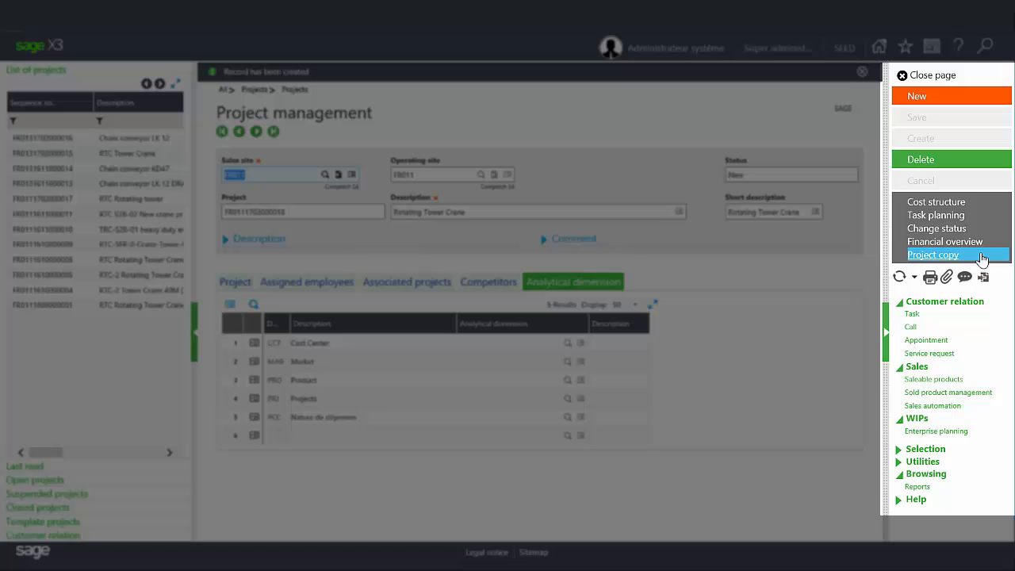
pyautogui.moveTo(932, 379)
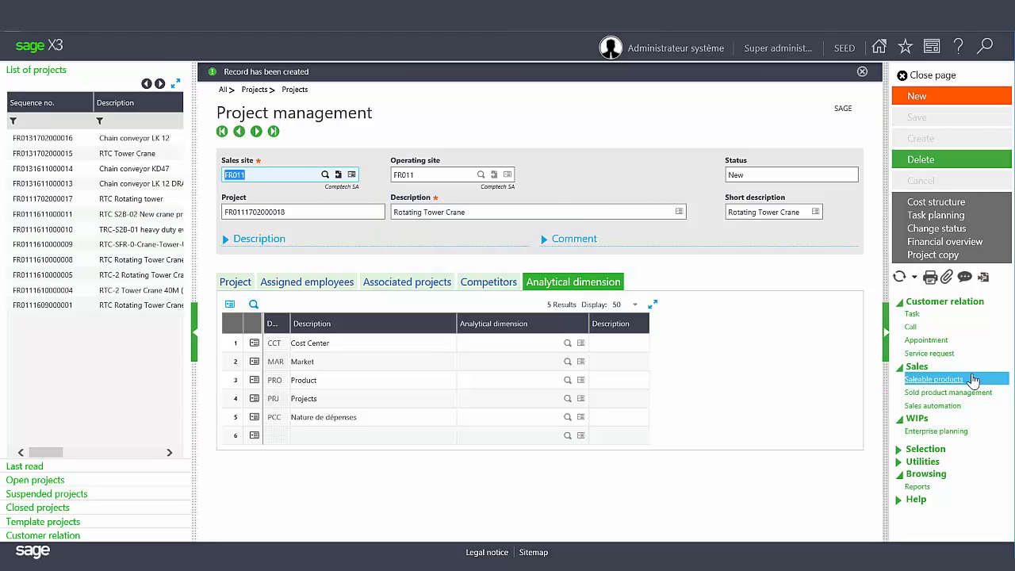
pyautogui.moveTo(177, 542)
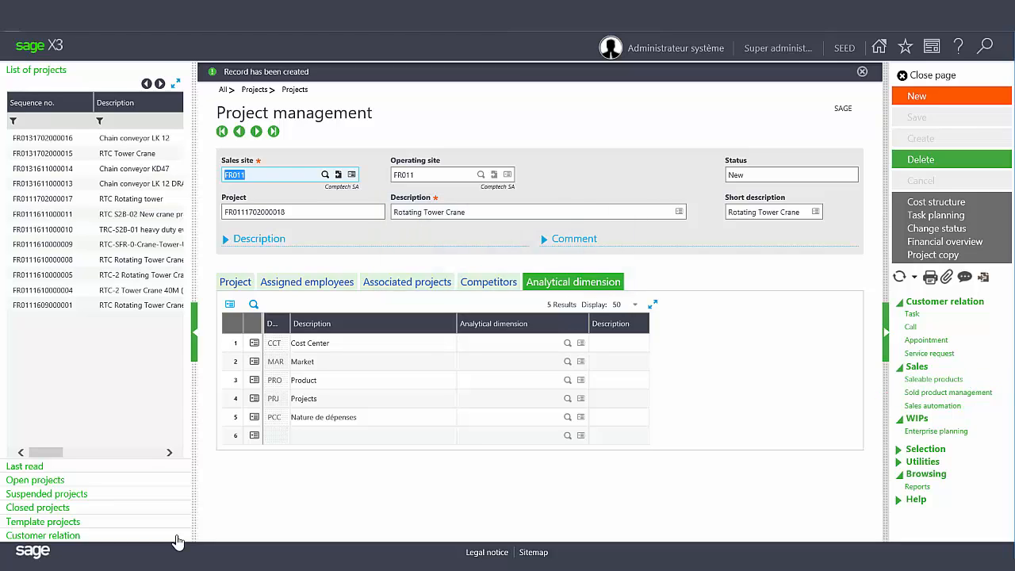